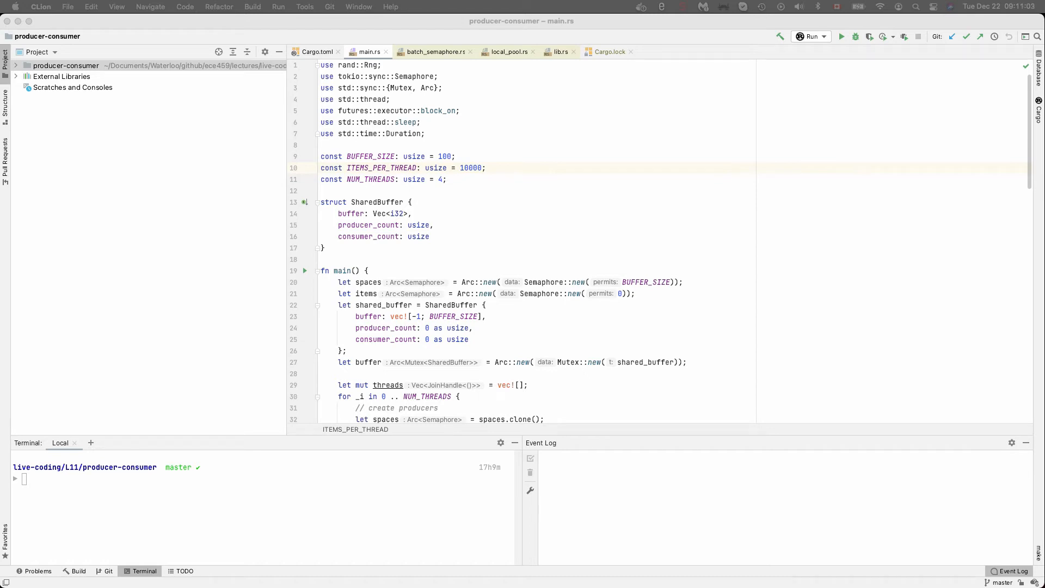
Scroll through main.rs to review the producer-consumer code.
scroll(down, 3)
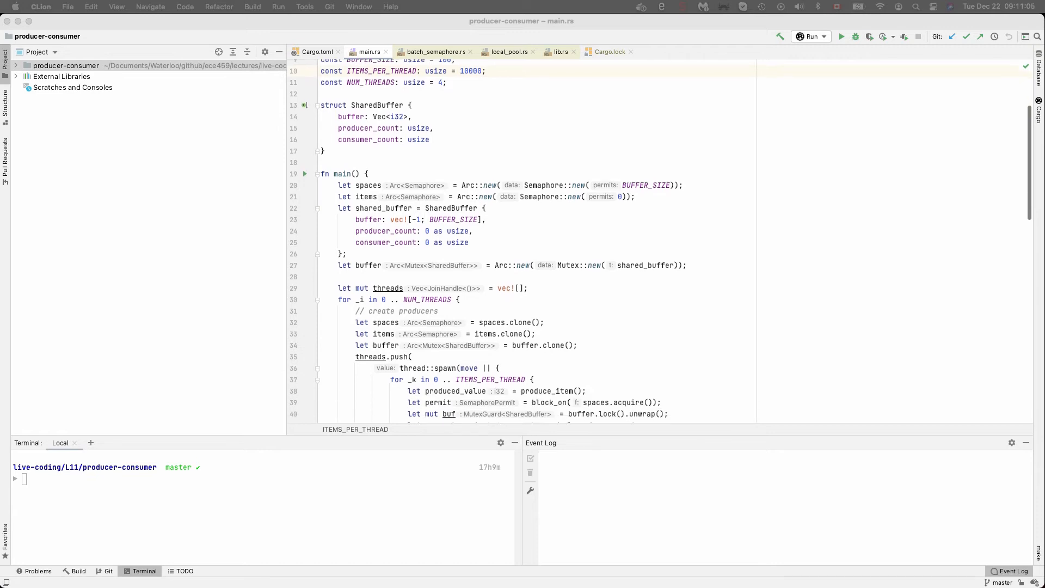
scroll(down, 3)
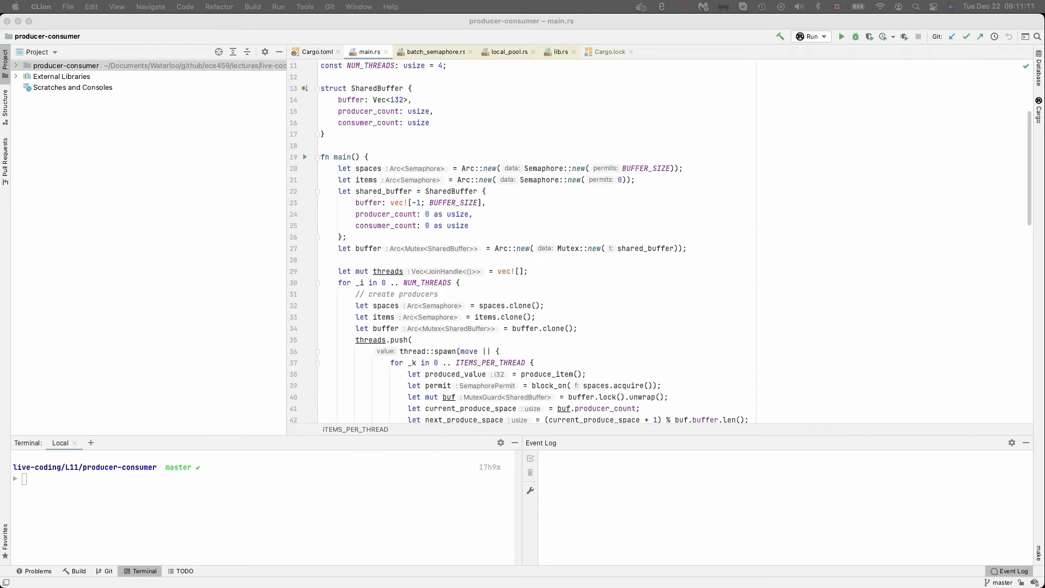
scroll(up, 3)
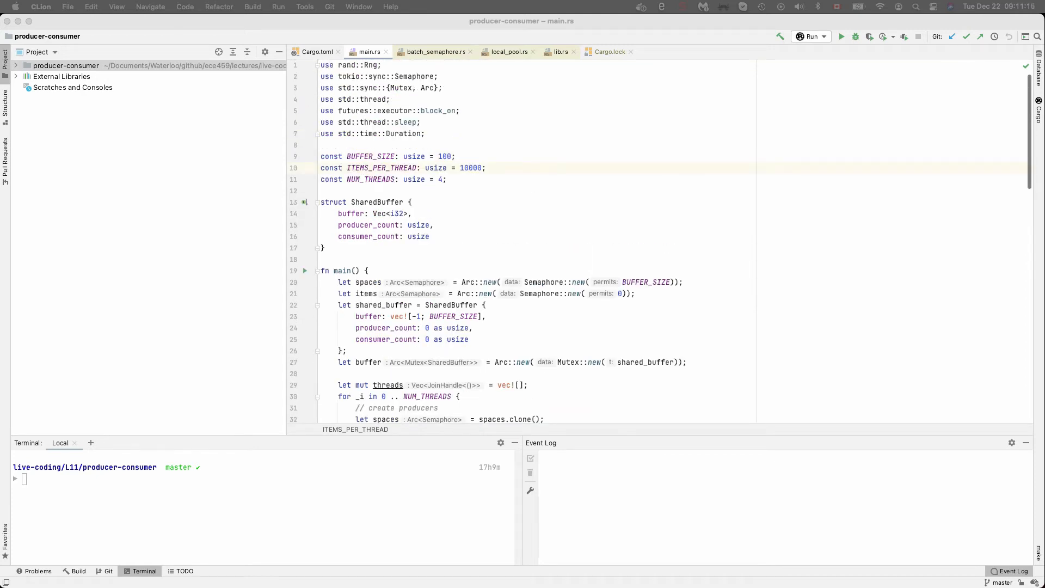
scroll(down, 3)
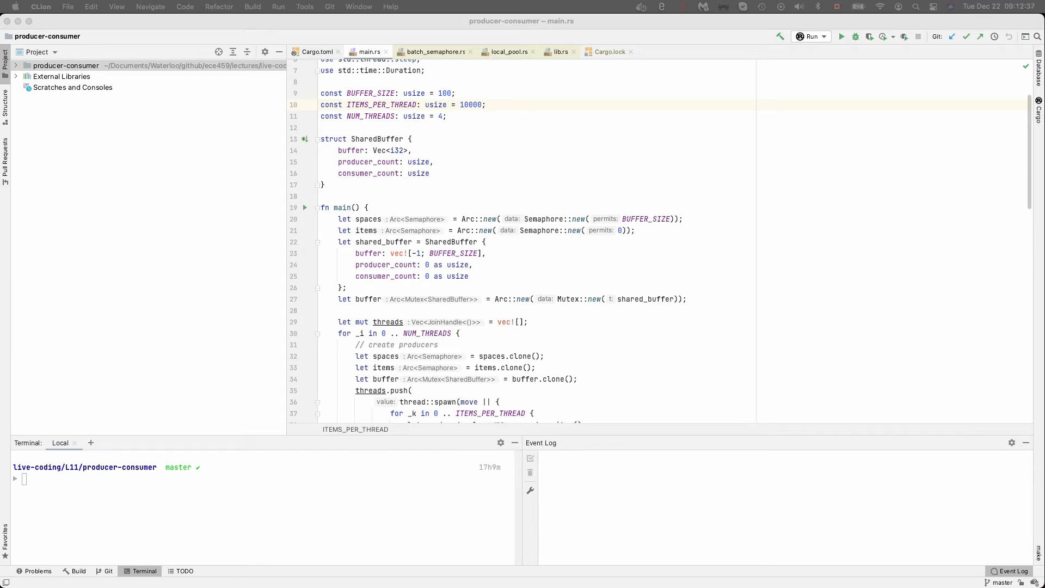
scroll(down, 3)
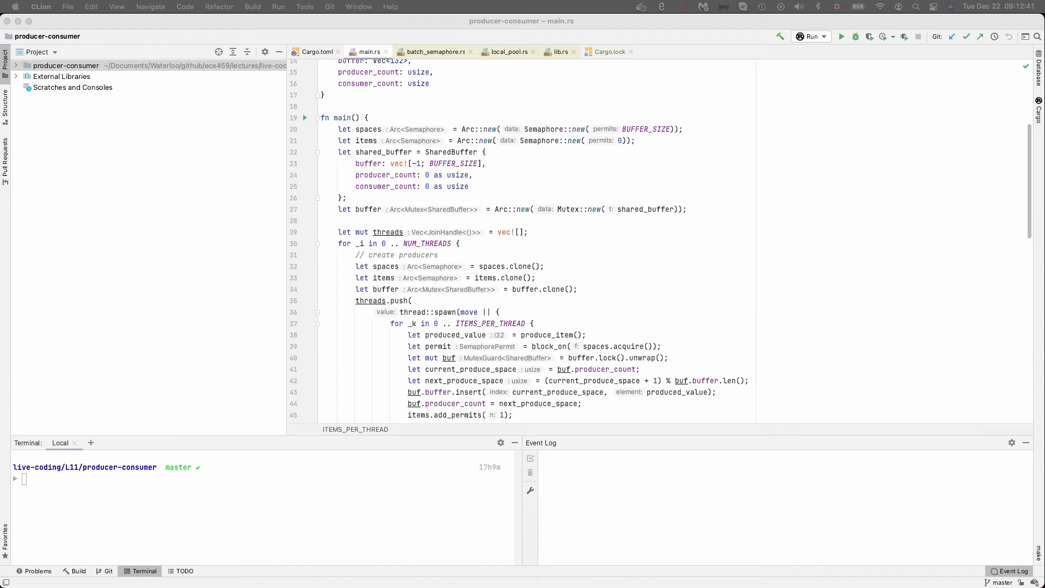
scroll(down, 3)
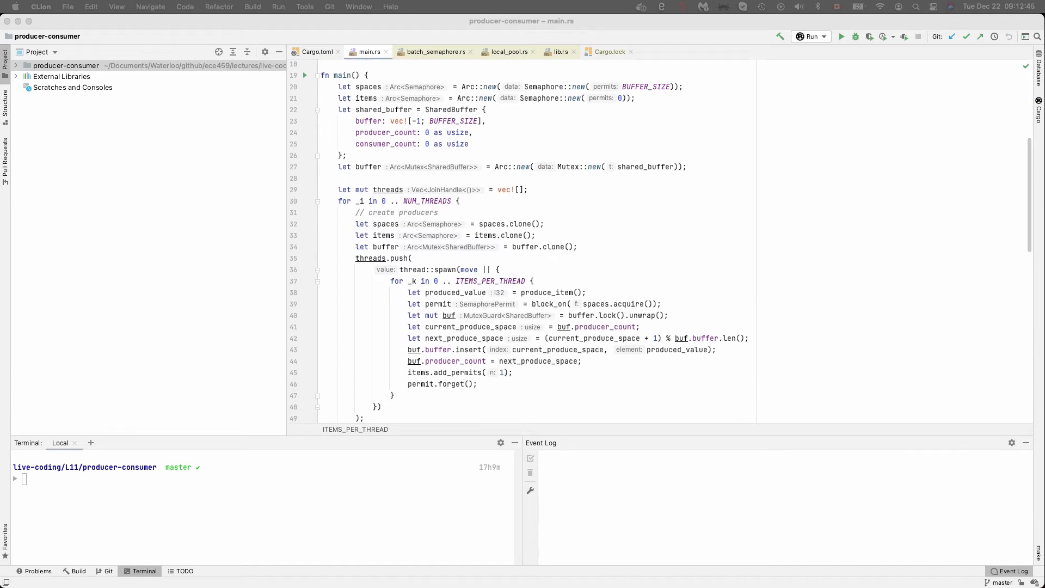
scroll(down, 3)
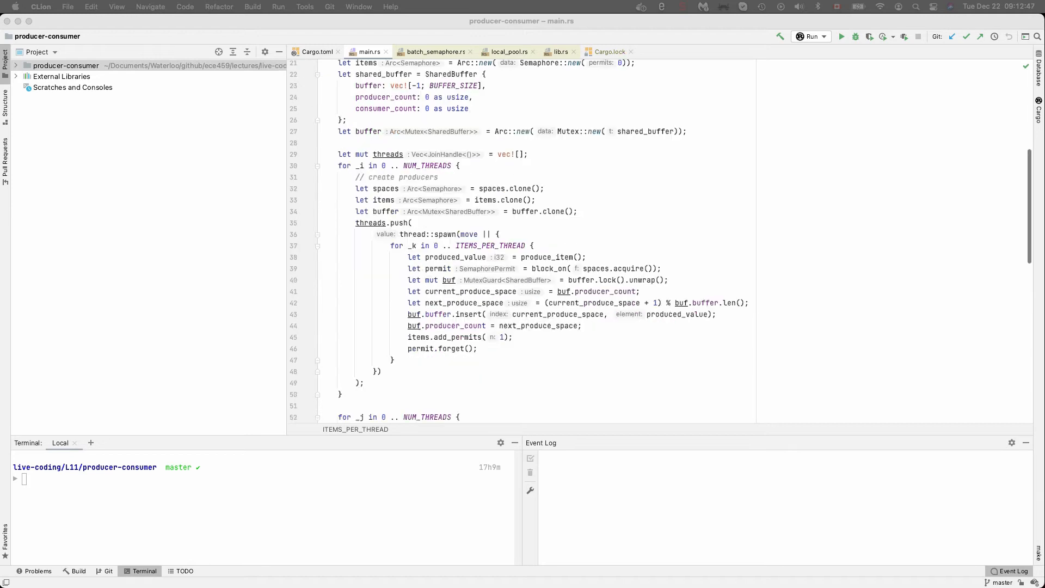
scroll(down, 3)
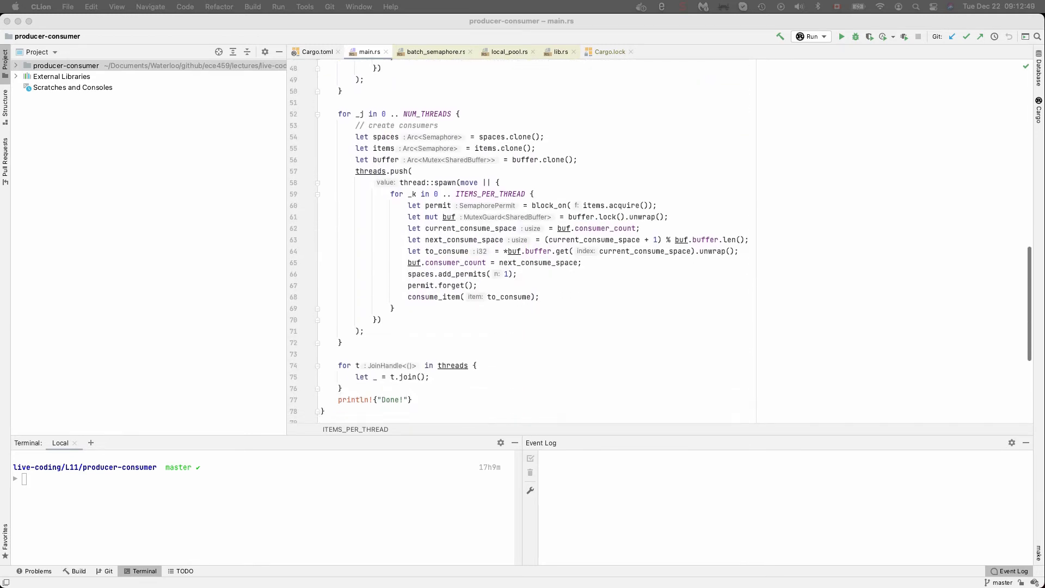
scroll(down, 3)
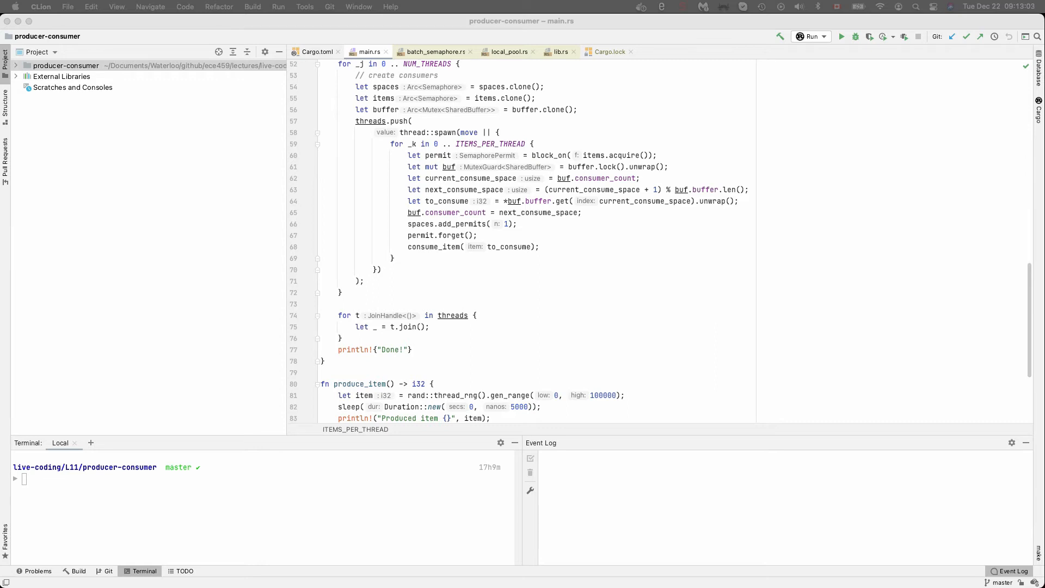
scroll(up, 3)
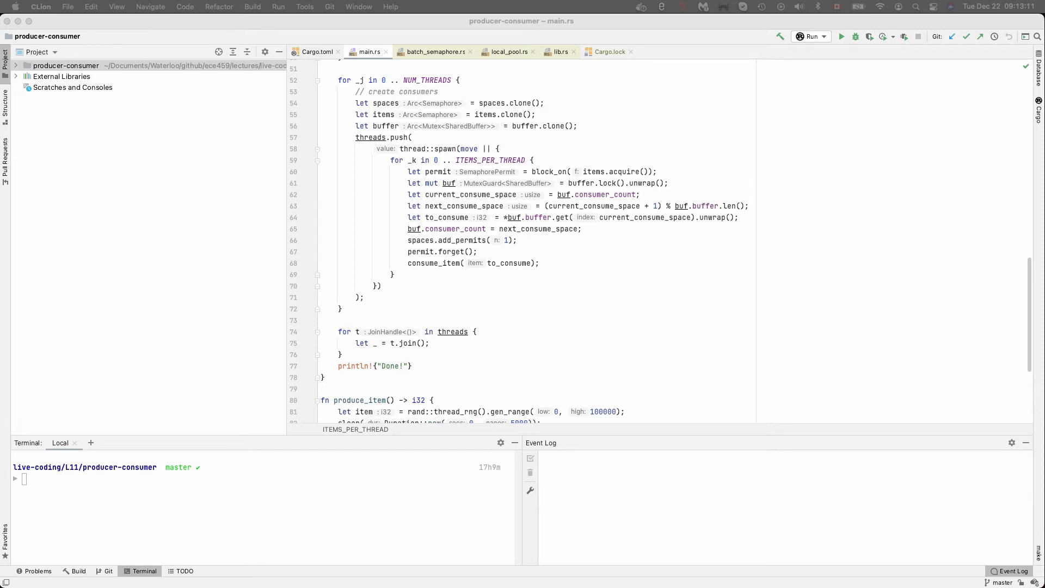
scroll(down, 3)
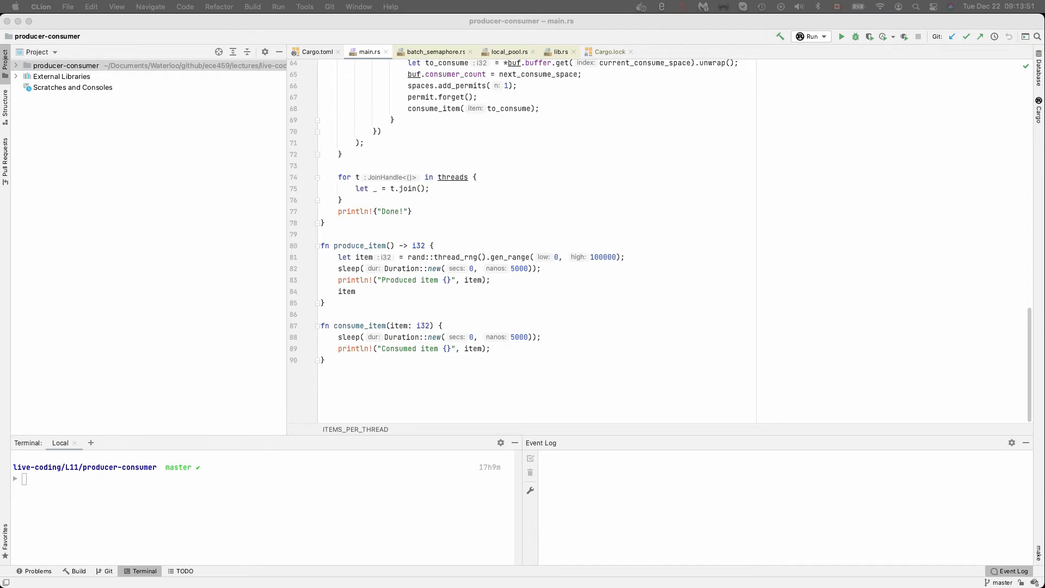
scroll(up, 3)
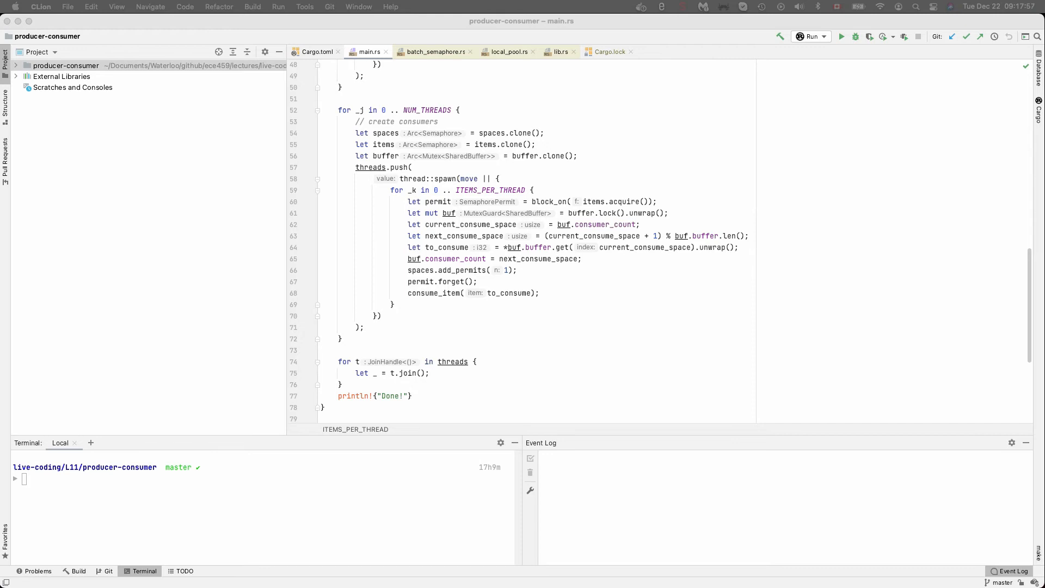
Highlight the buf lock guard, consumer_count update, and permit-release lines in the consumer block.
click(450, 213)
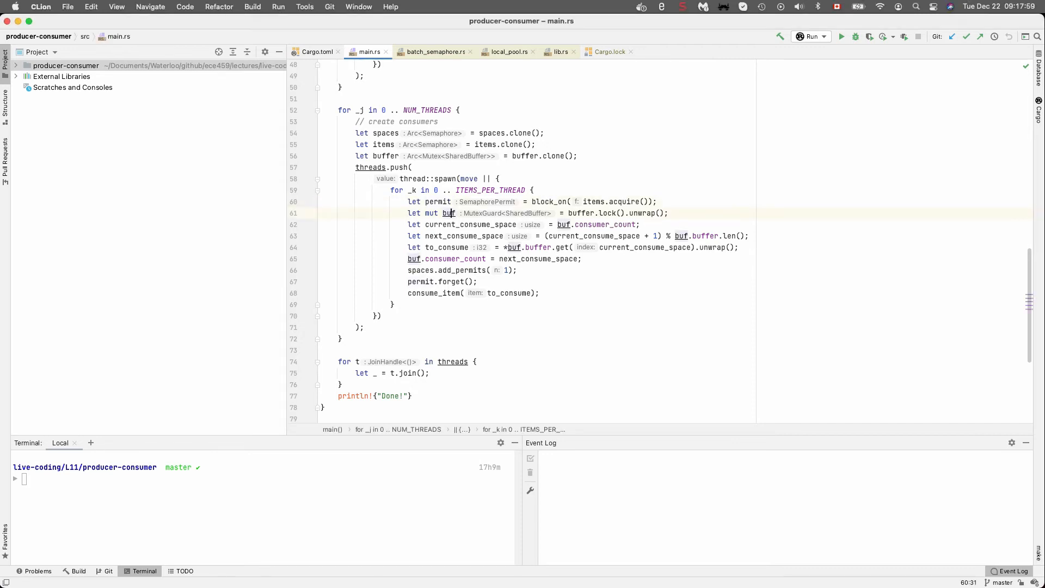
double_click(448, 213)
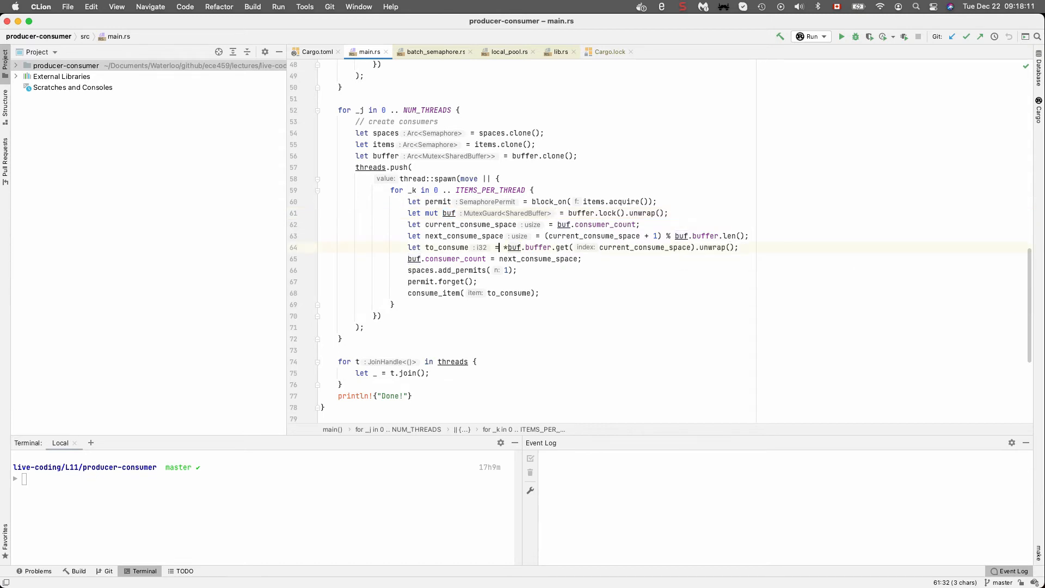
click(443, 259)
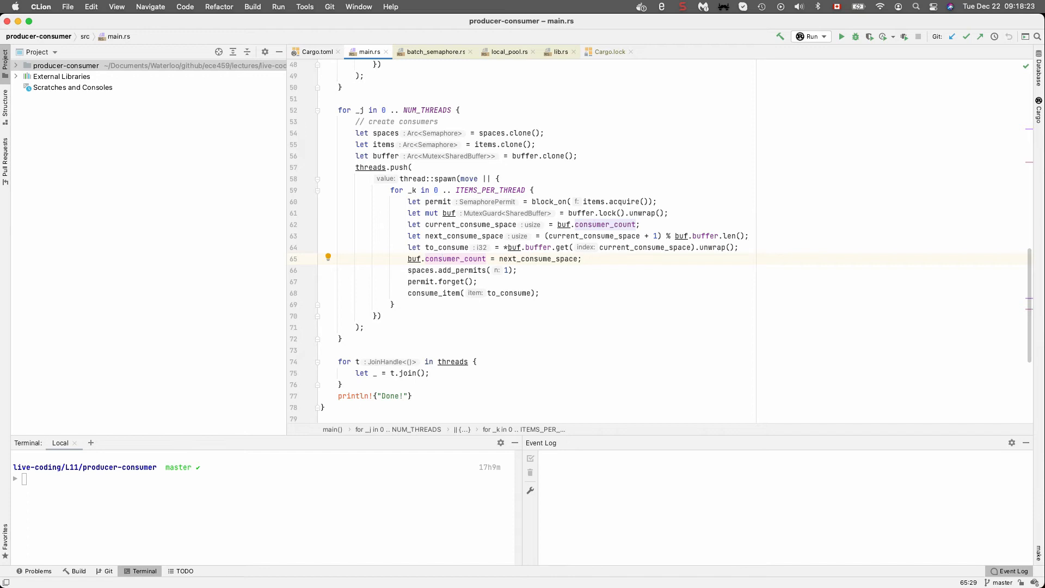
click(408, 270)
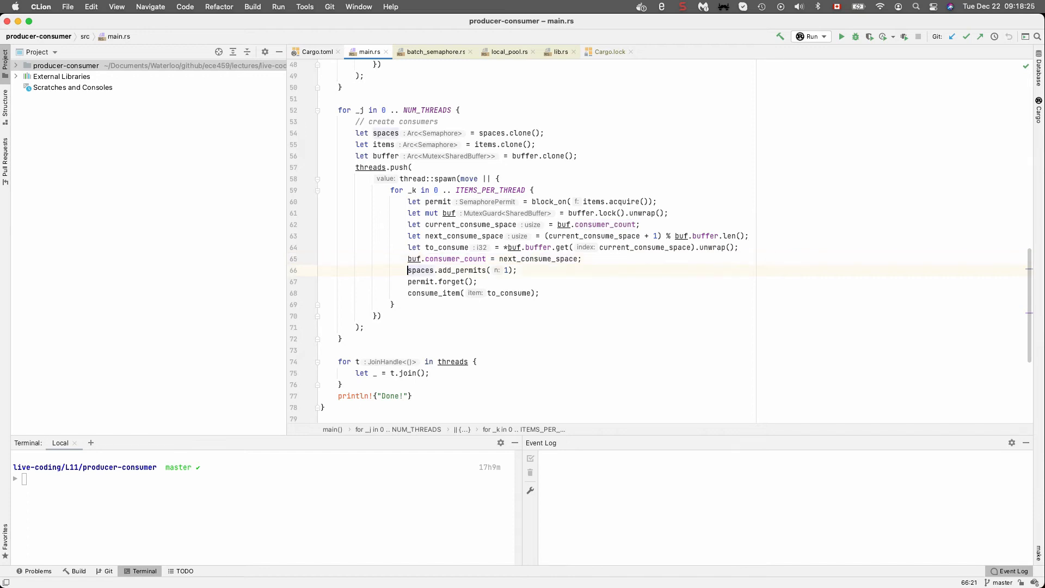
click(412, 282)
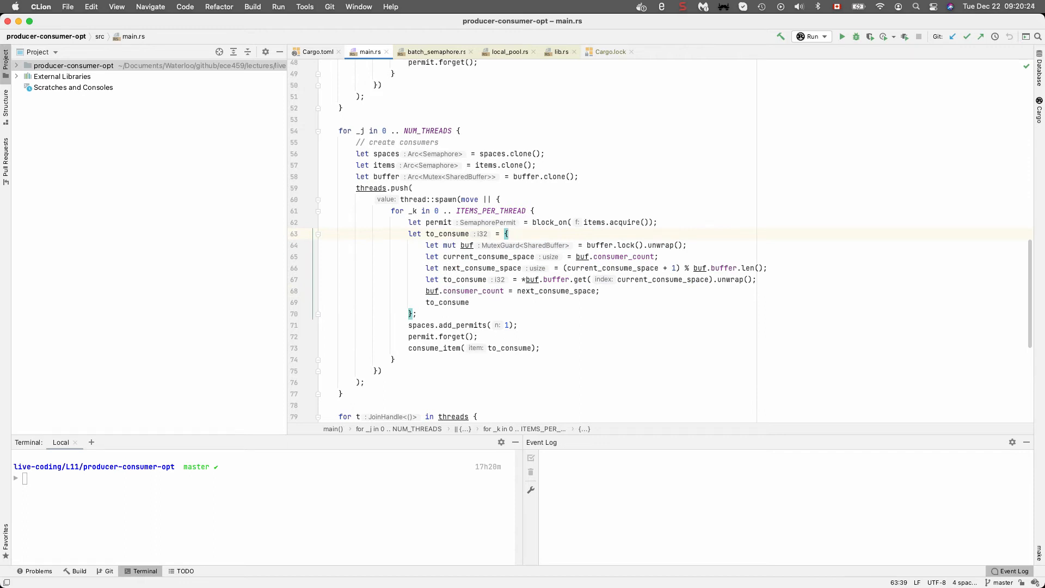
Point out the to_consume value the block returns, its declaration, and the buffer lock line.
double_click(448, 302)
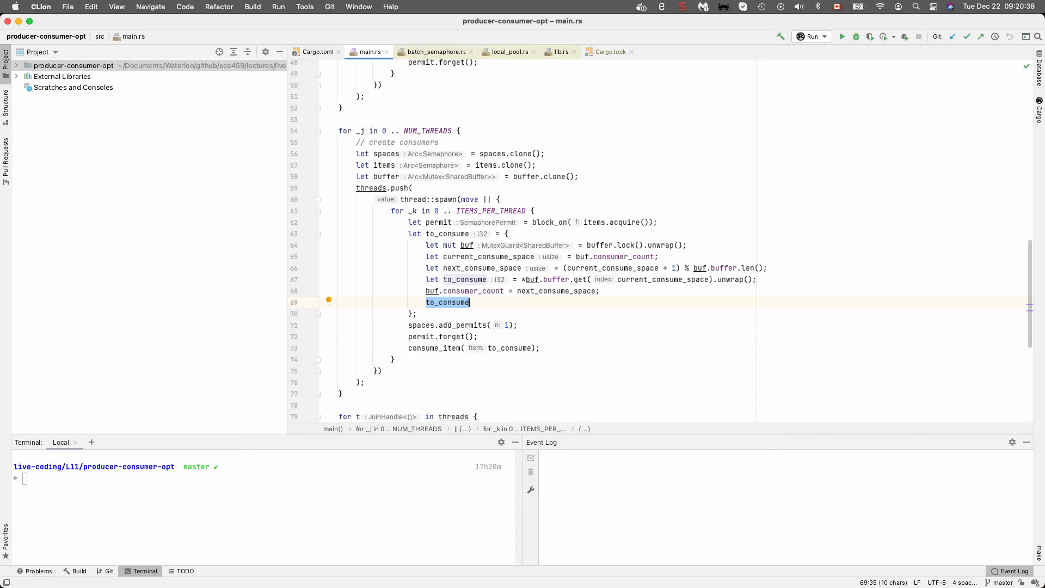
click(448, 234)
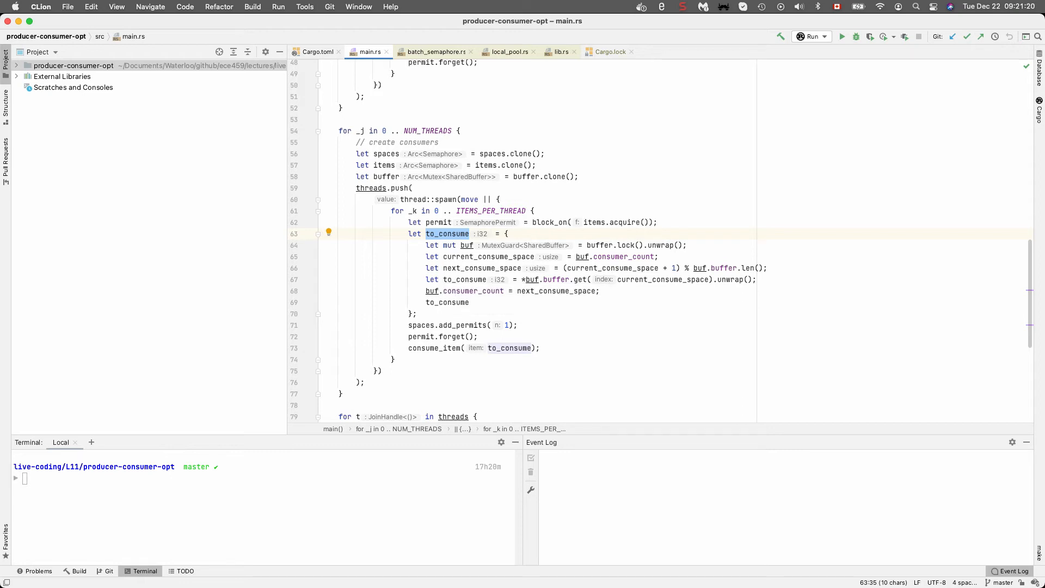
click(422, 245)
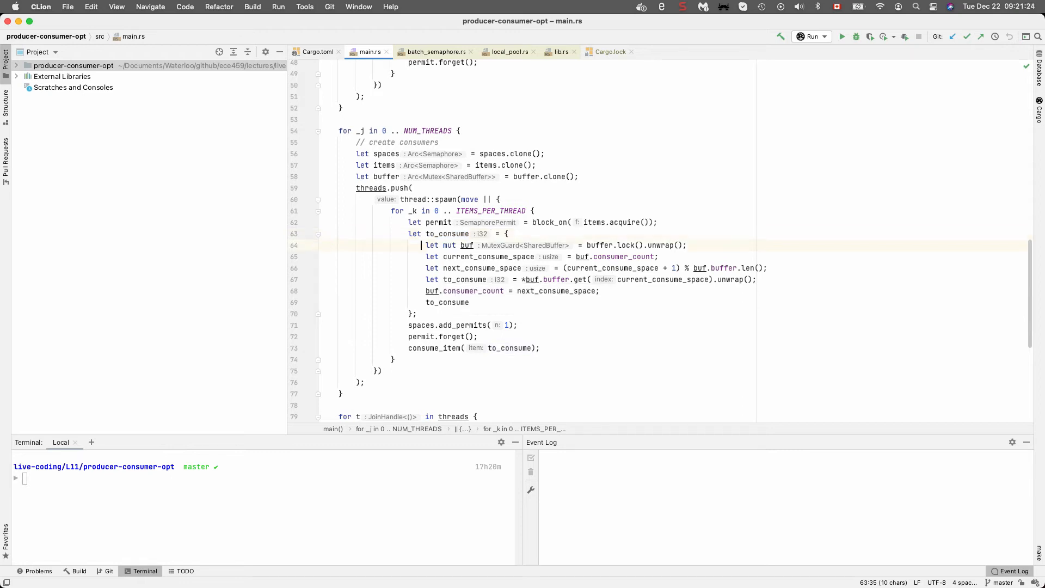
click(468, 302)
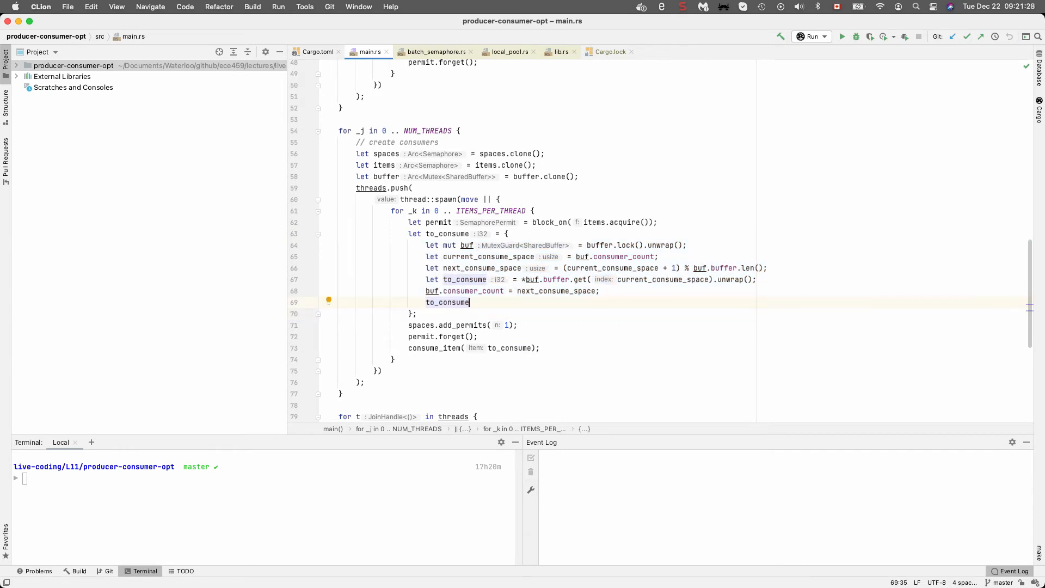
mouse_move(448, 302)
text(buf.drop();)
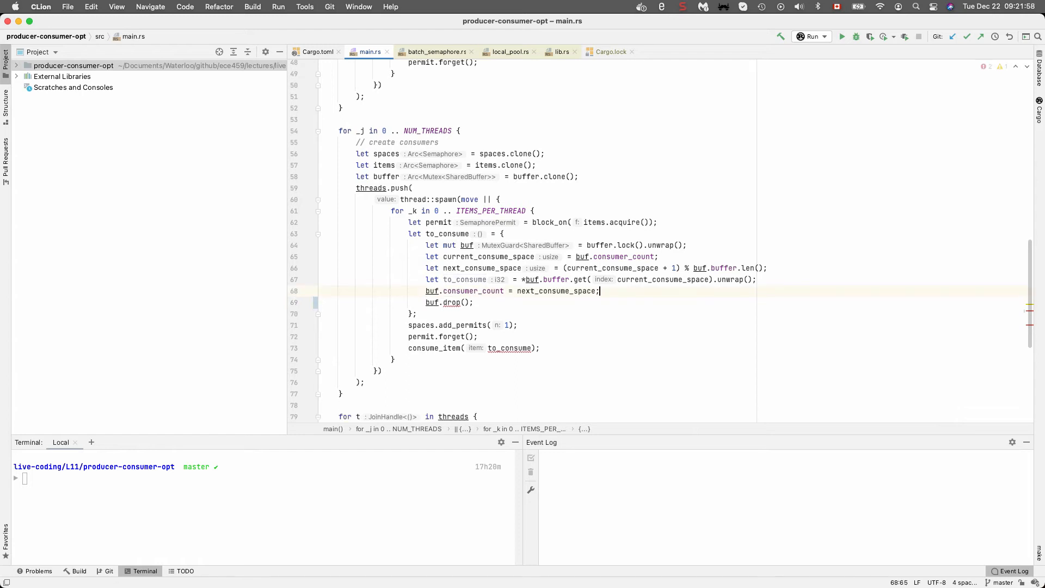
text(to_consume)
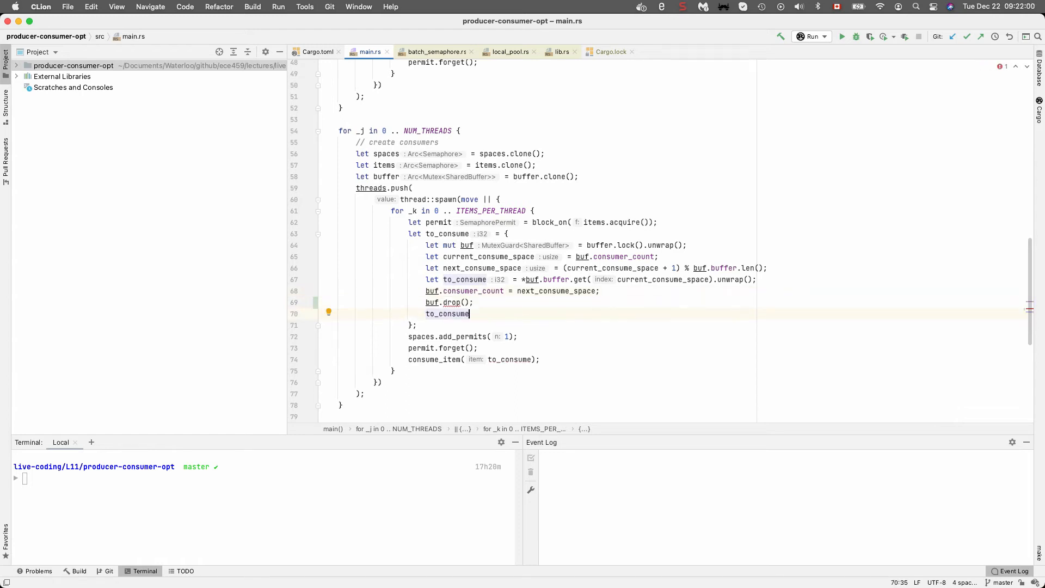
mouse_move(451, 302)
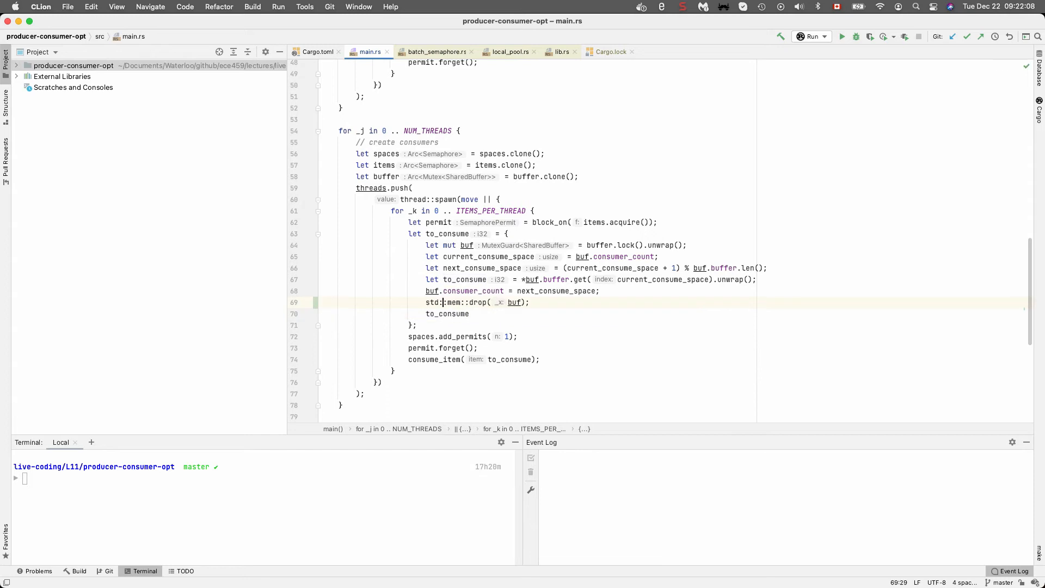
double_click(477, 302)
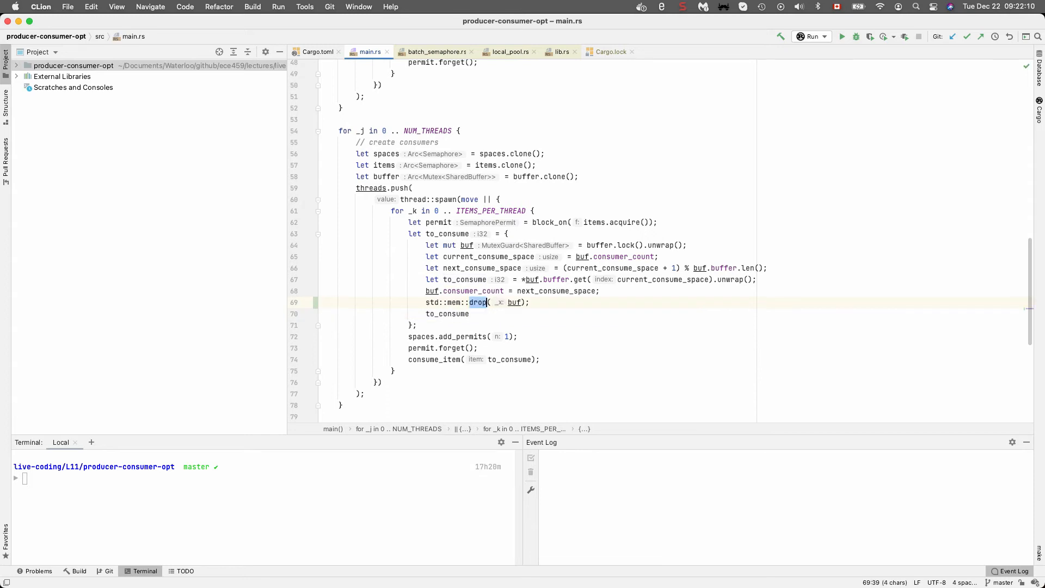
click(477, 303)
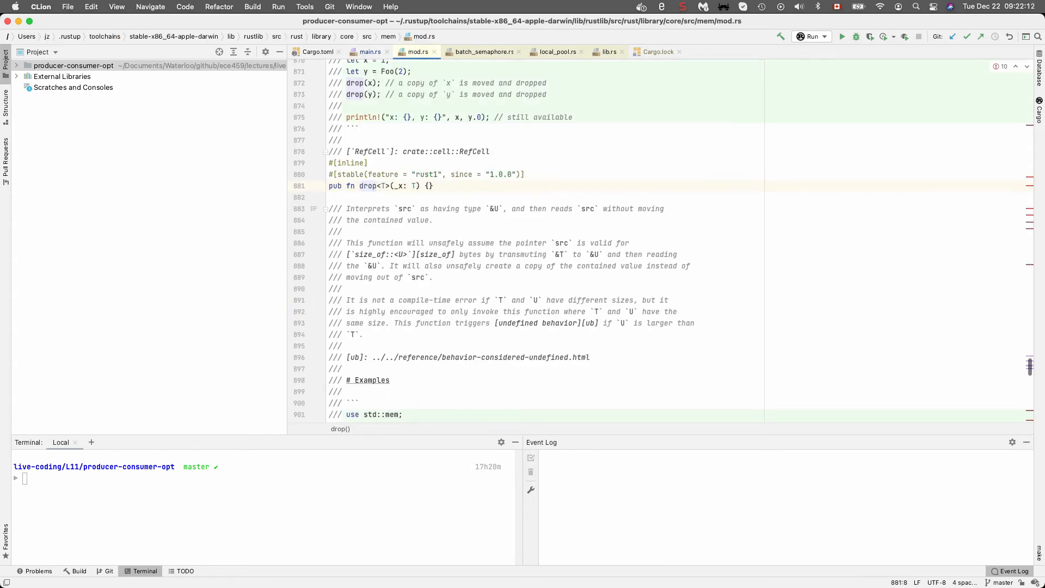
scroll(up, 3)
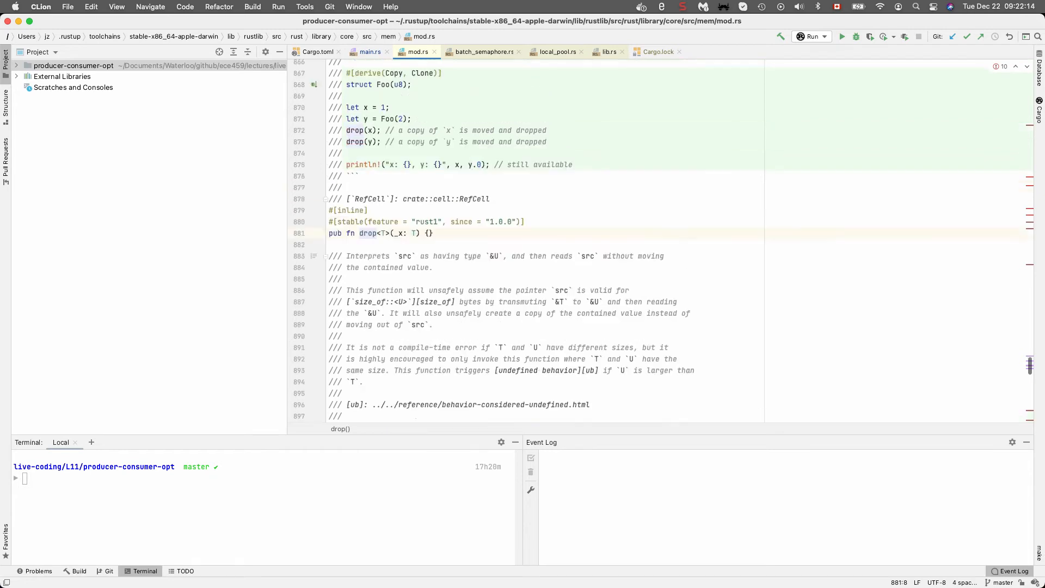
scroll(up, 3)
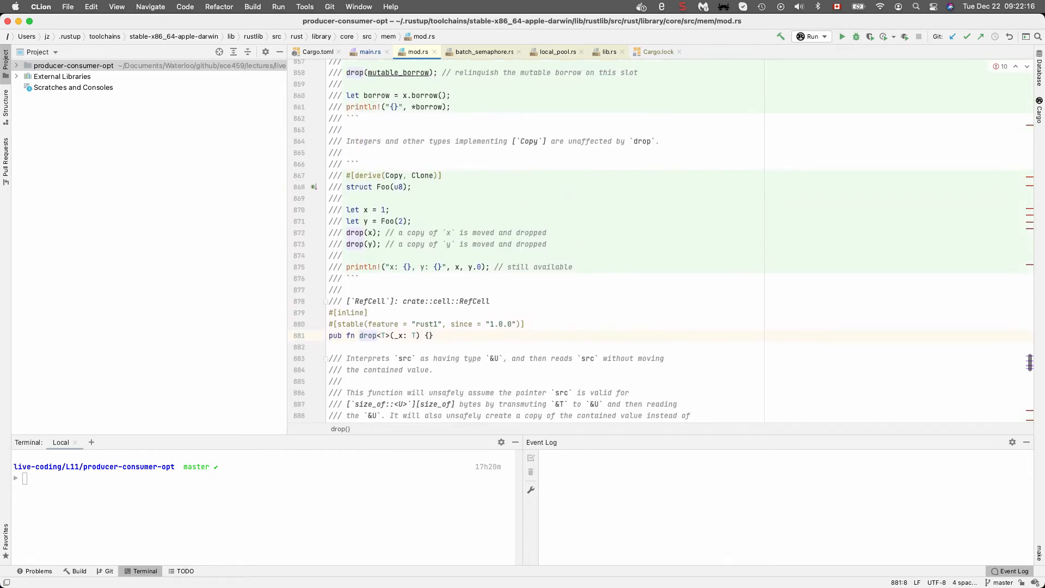
scroll(down, 3)
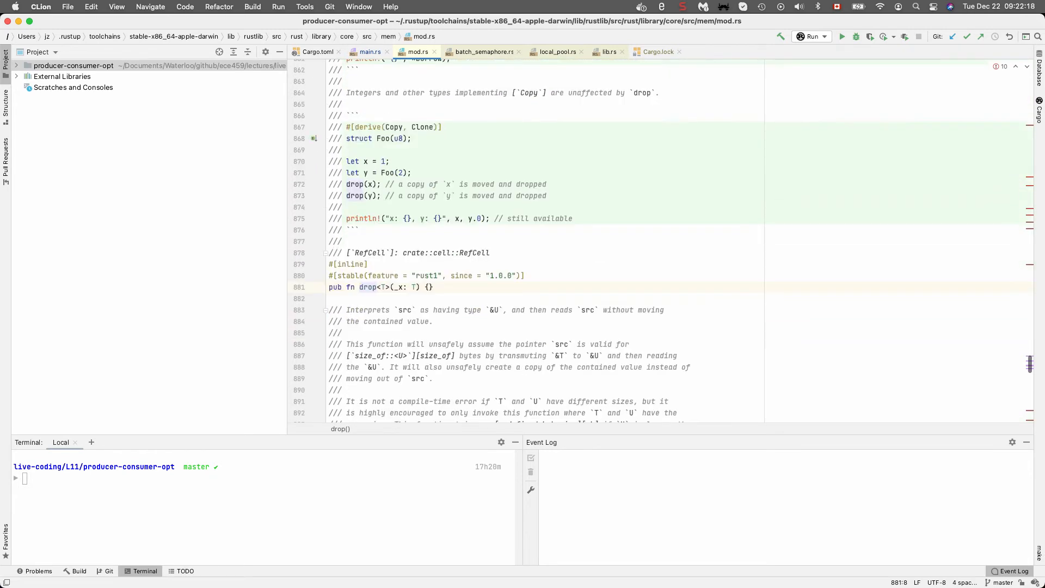
Switch to Preview showing slide 12, 'Option 2: Taking Out the Guard'.
click(371, 51)
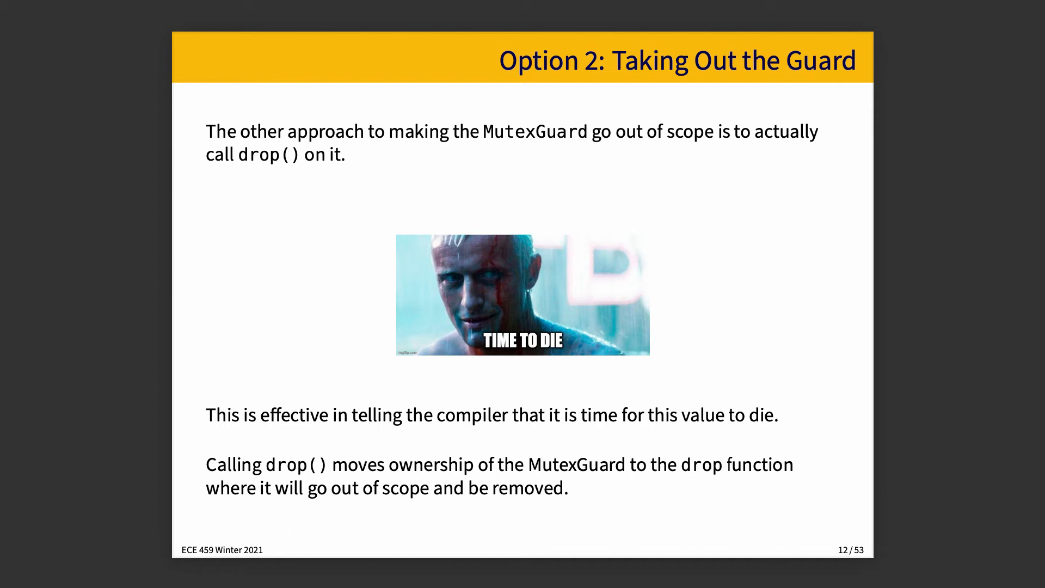
Advance to slide 14, 'Test Results': 2.8 s unoptimized versus 1.1 s optimized.
click(541, 550)
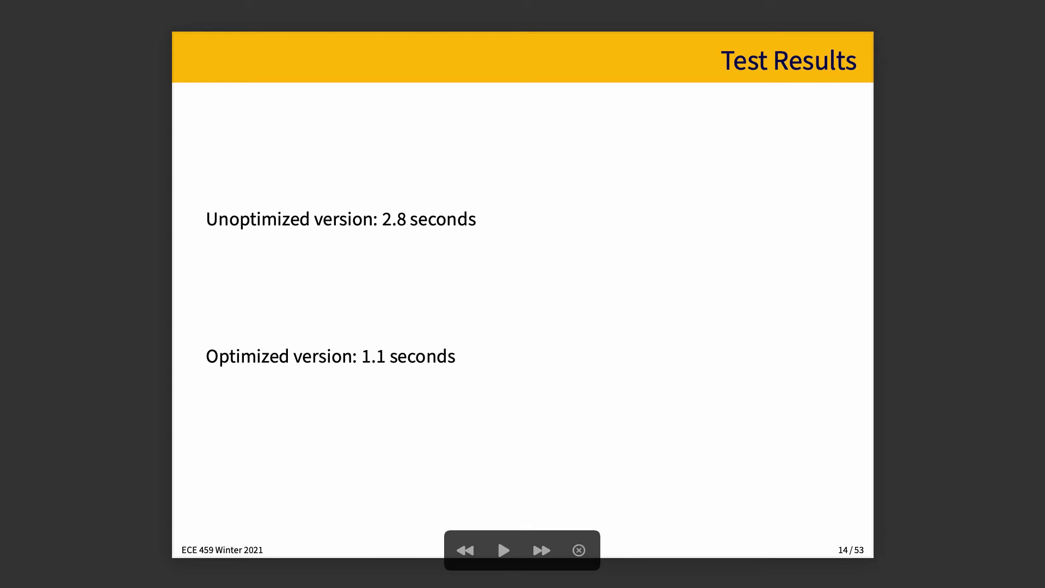
click(541, 549)
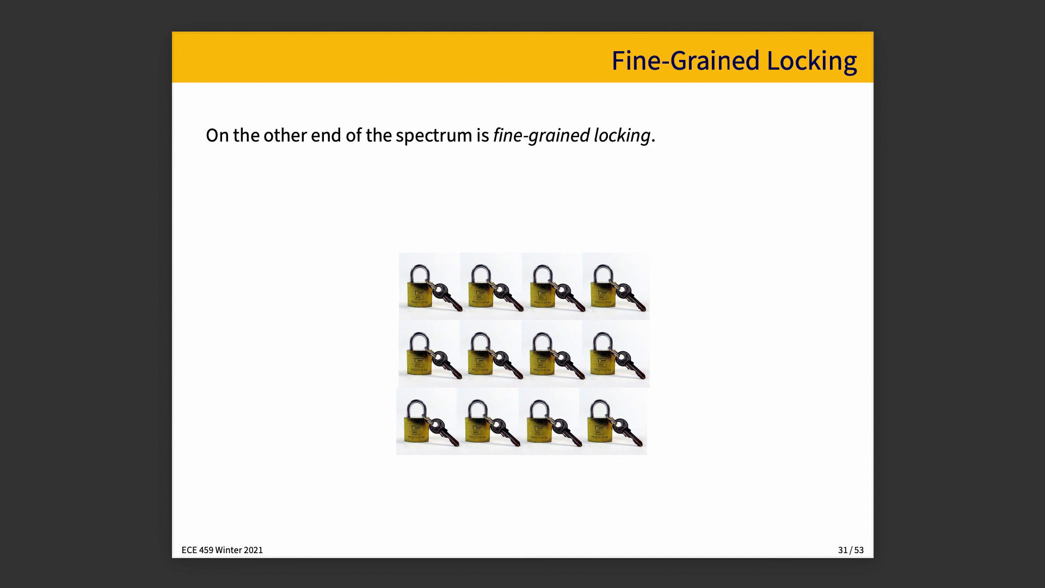
mouse_move(522, 550)
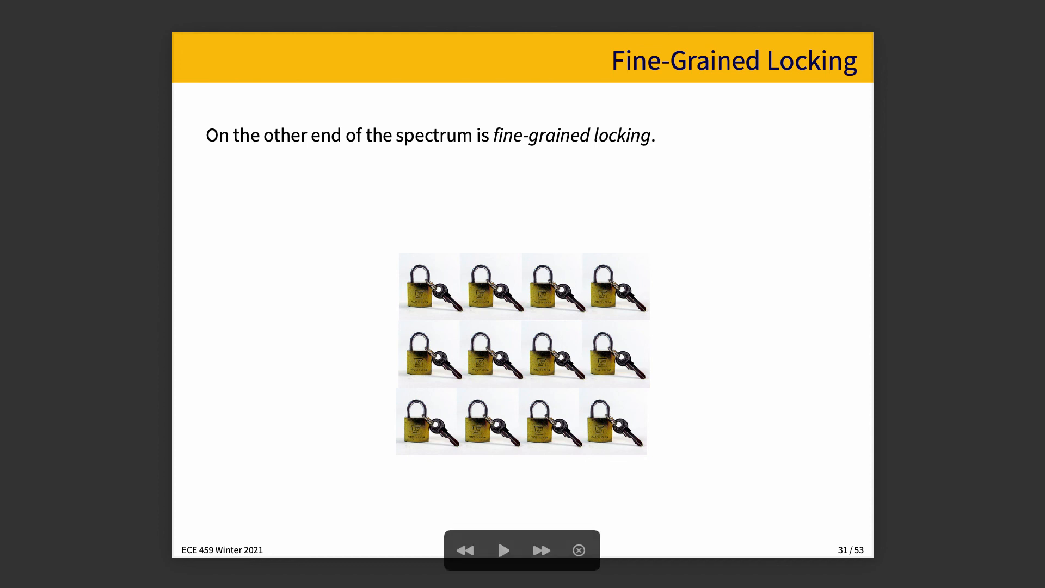
Advance from slide 31 to slide 32 on fine-grained locking's advantage and drawbacks.
click(541, 549)
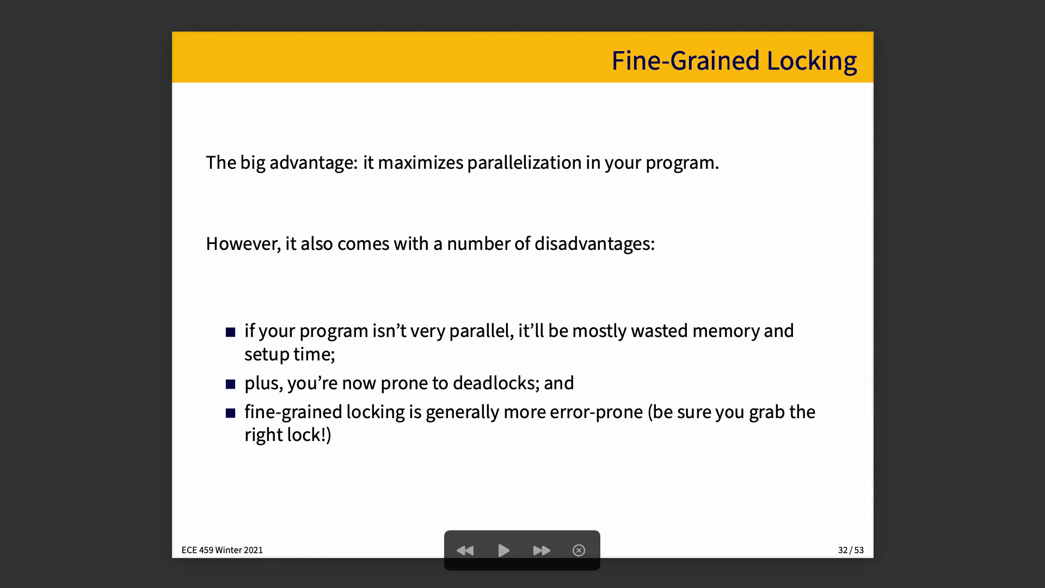